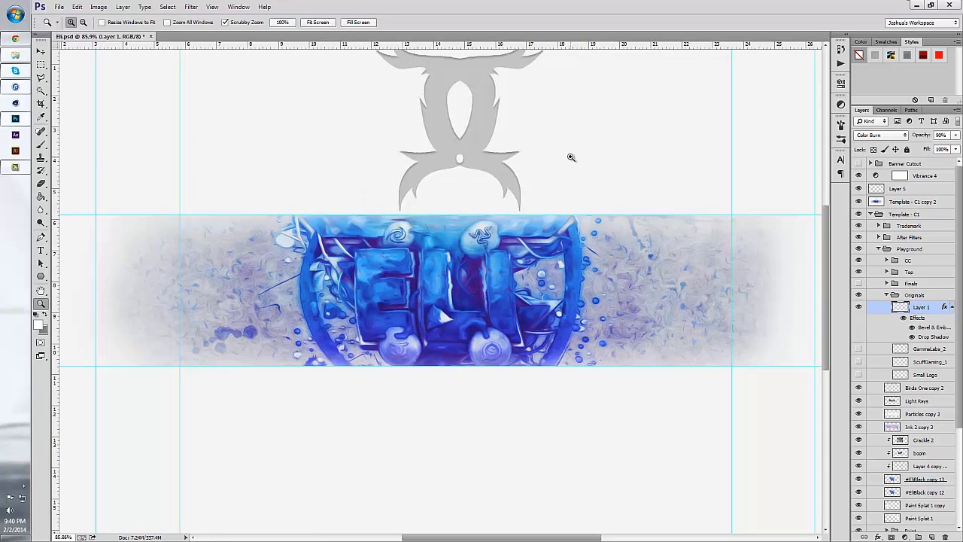
mouse_move(542, 165)
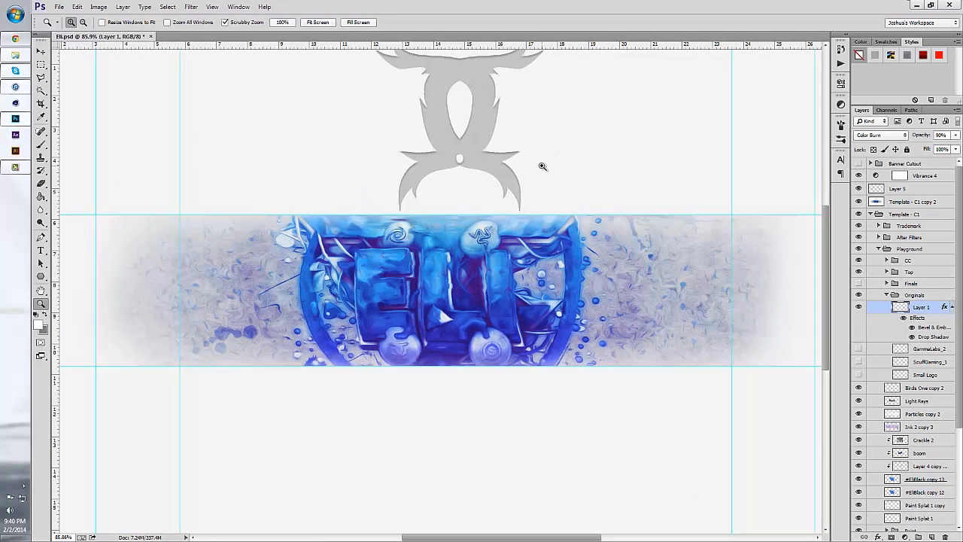
mouse_move(571, 214)
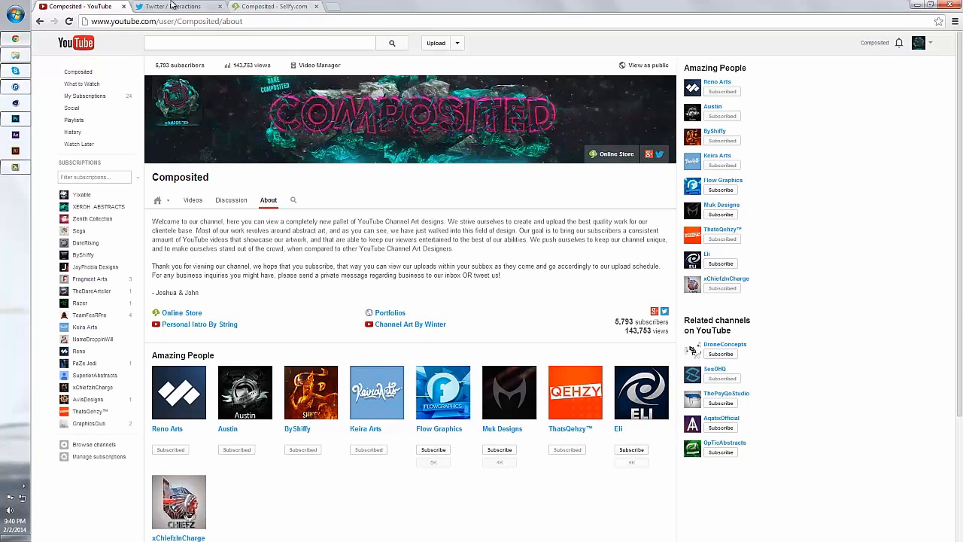
Step: Bring up the designer's Twitter page and then their online store page in the browser
left_click(173, 6)
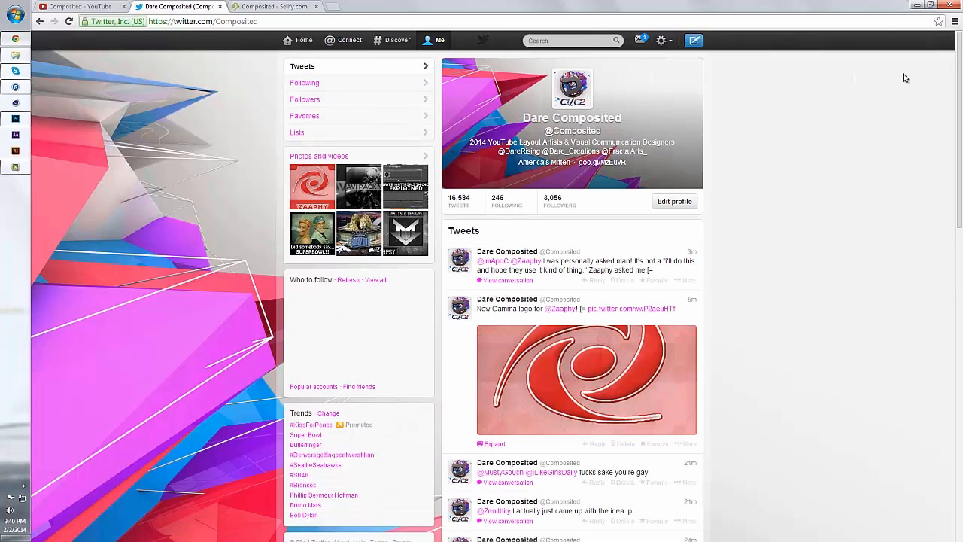
left_click(274, 6)
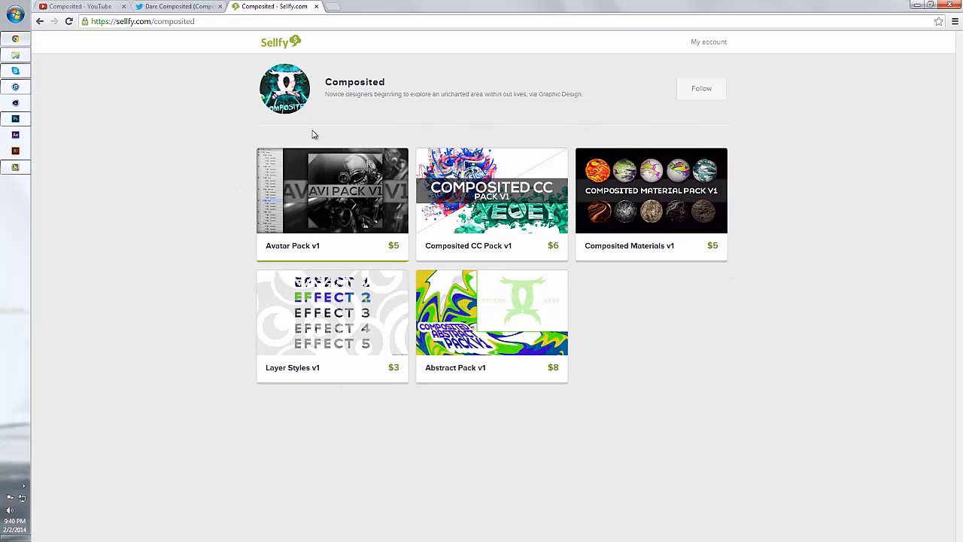
mouse_move(662, 337)
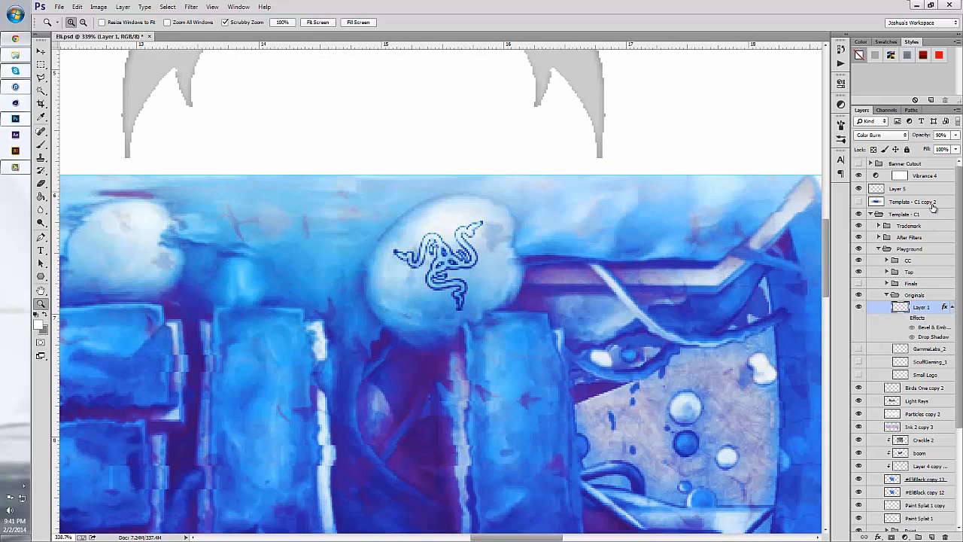
Step: Set Layer 1 to Normal blending and clear its layer style via the layer's context menu
left_click(880, 135)
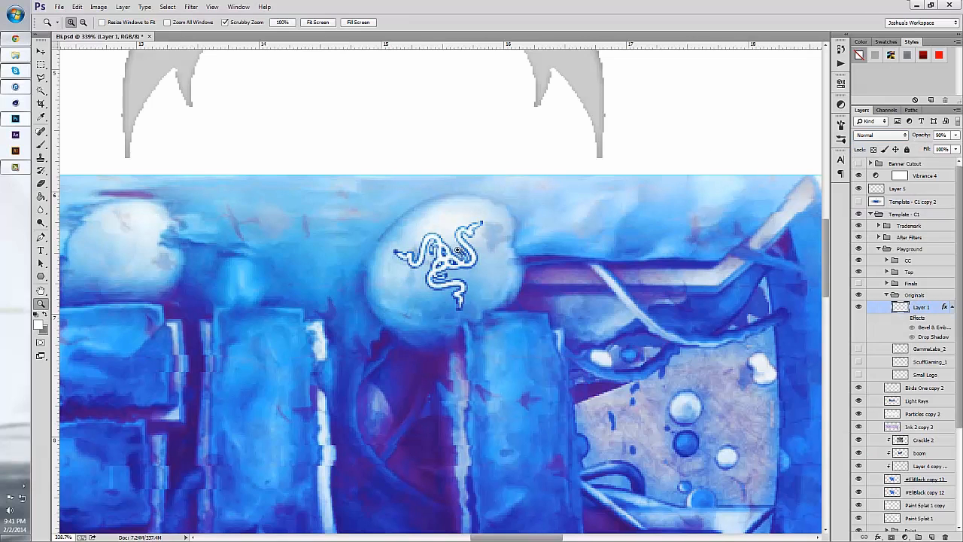
right_click(921, 307)
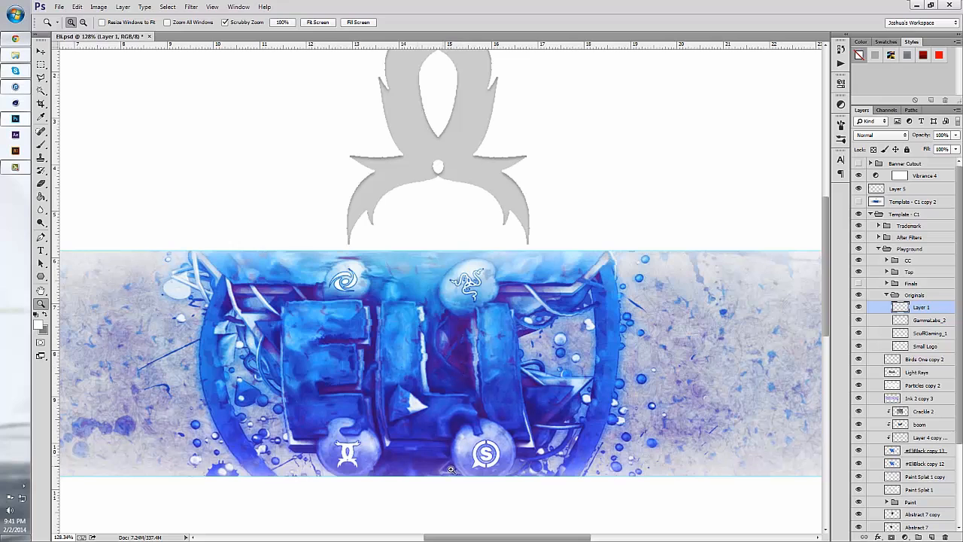
mouse_move(503, 295)
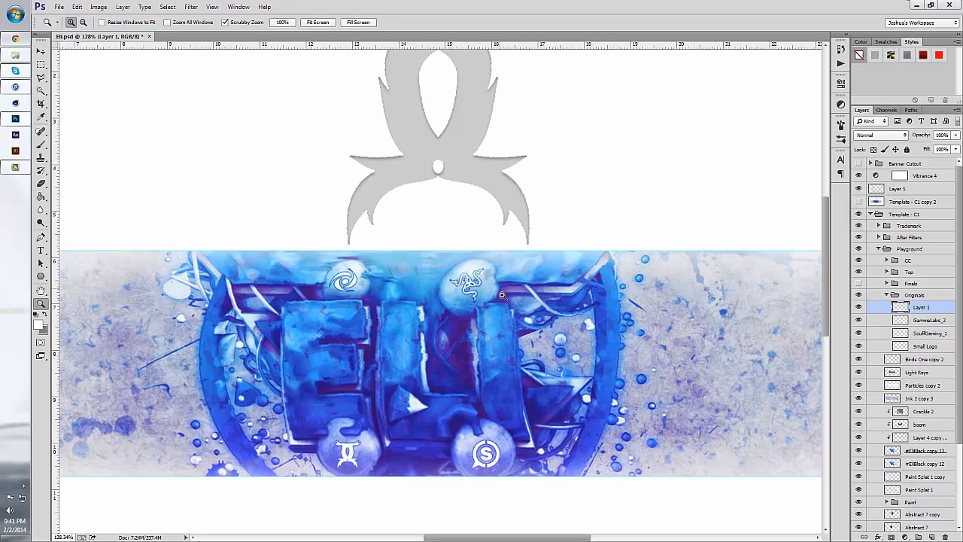
mouse_move(525, 270)
type("RAZER LOGO")
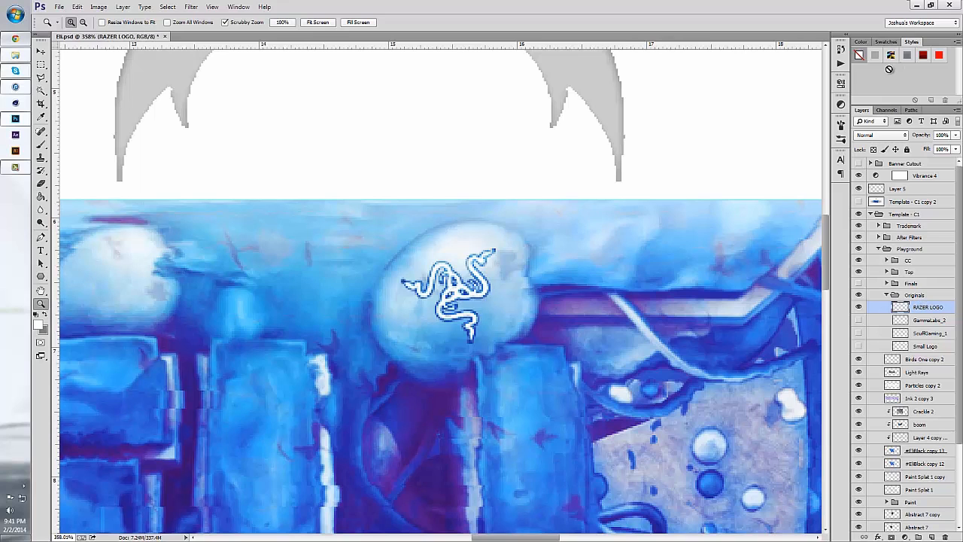
Step: Set the RAZER LOGO layer to Color Burn and move the logo back onto its orb
left_click(879, 135)
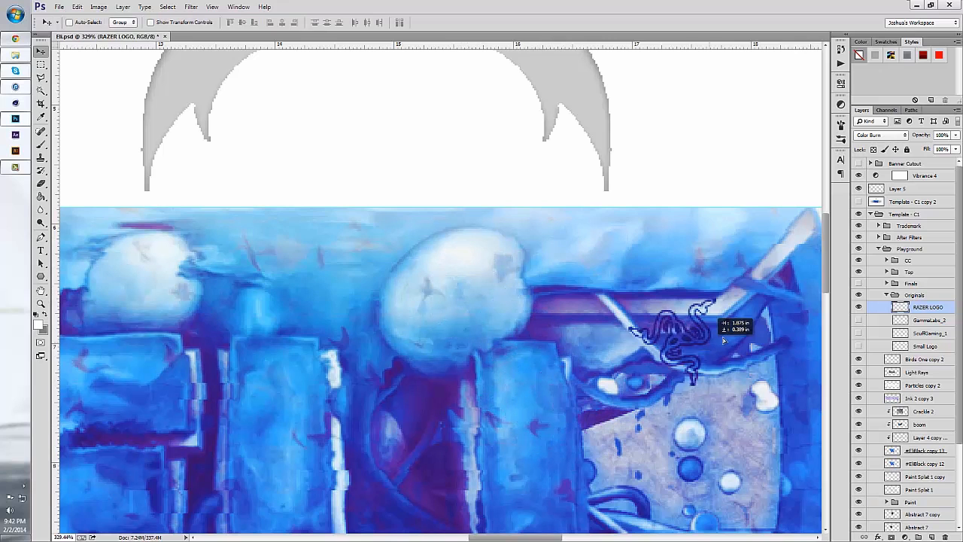
left_click_drag(678, 334, 444, 301)
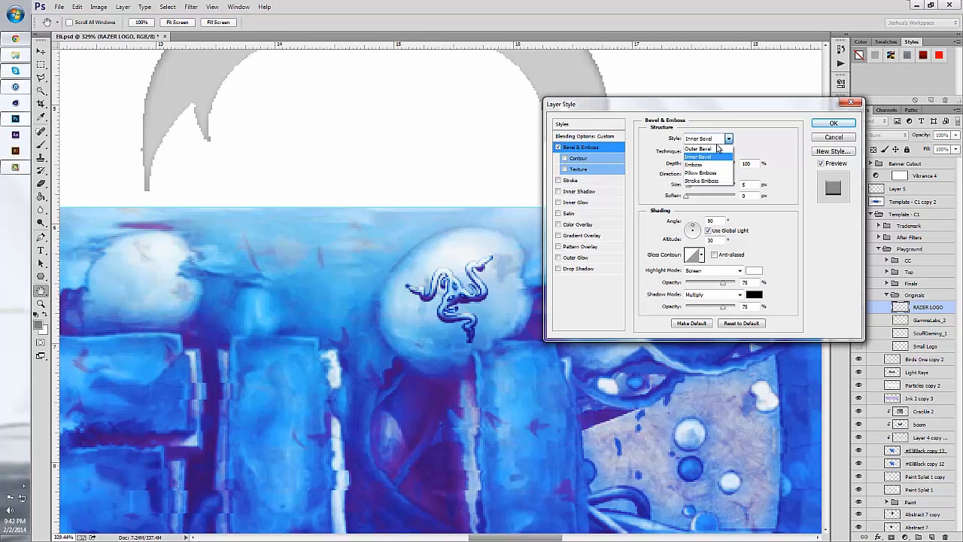
Step: Make the bevel an Outer Bevel with lower shadow opacity and enable a Drop Shadow
left_click(698, 149)
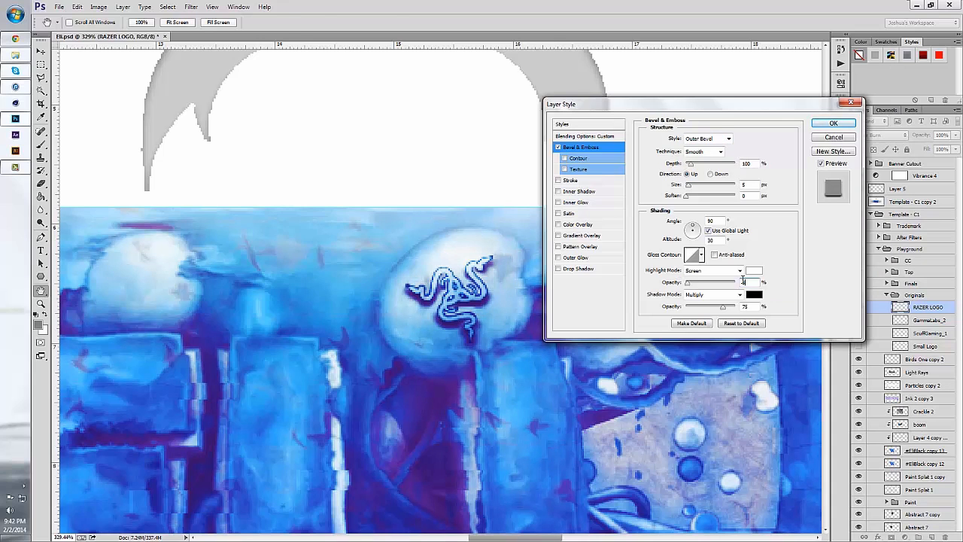
left_click(834, 123)
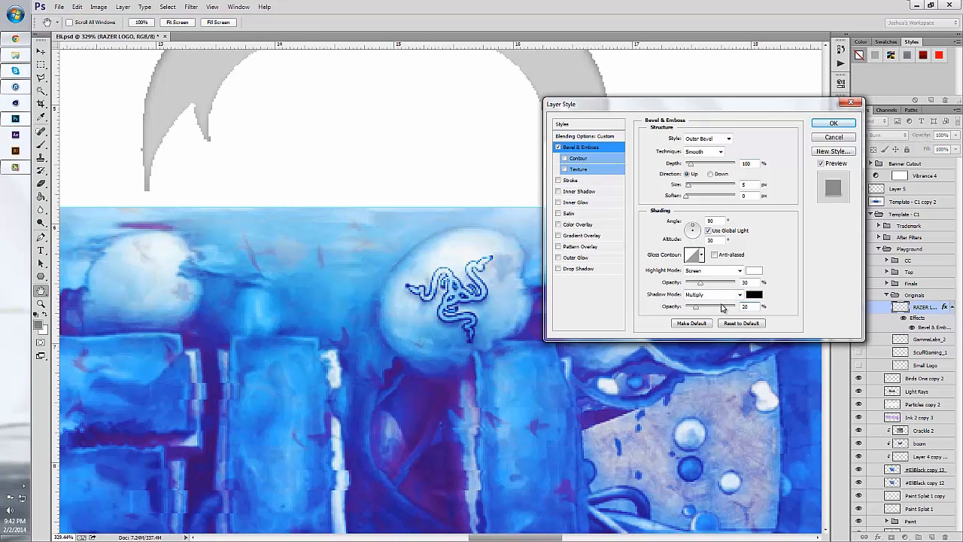
left_click(578, 268)
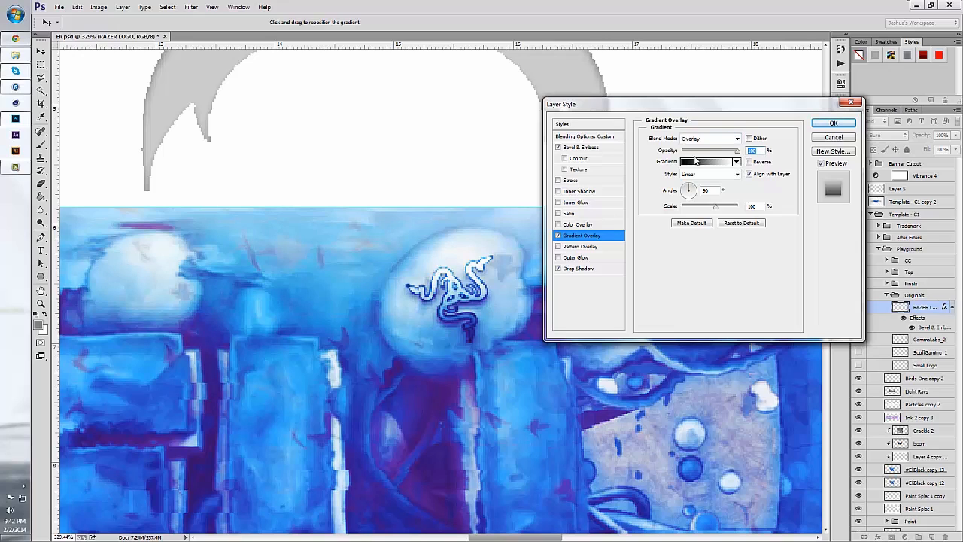
Step: Lower the Gradient Overlay opacity and commit the finished layer style with OK
left_click_drag(735, 151, 686, 150)
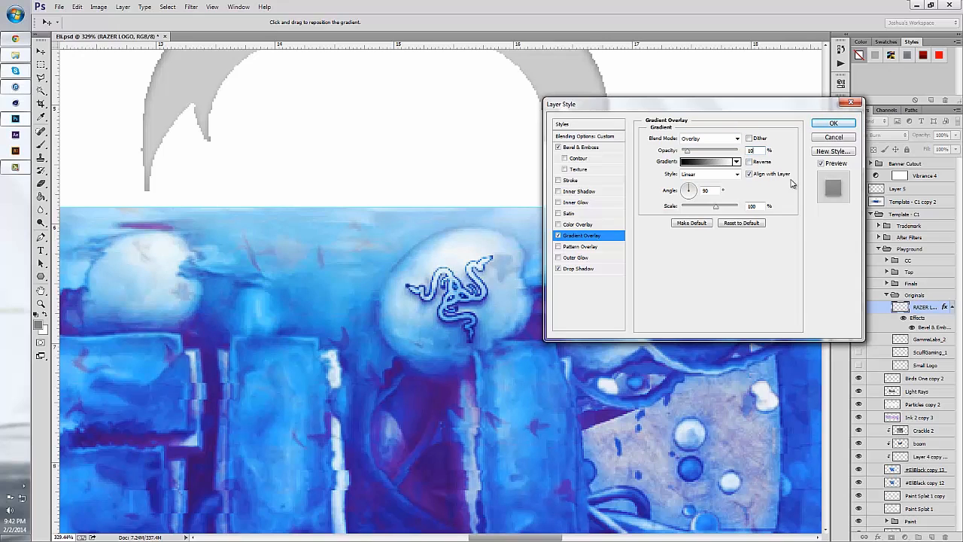
left_click(834, 123)
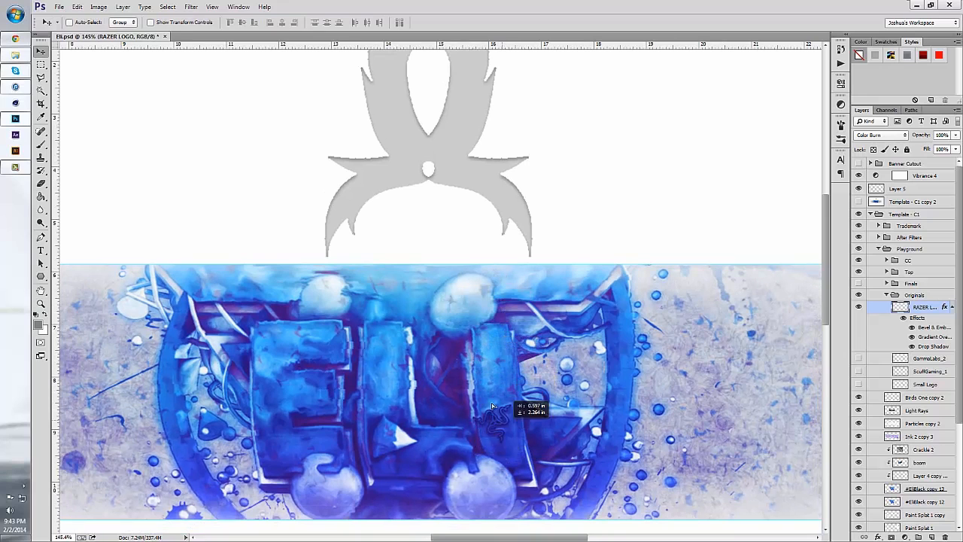
Step: Try the logo at top-left and over the E, then rest it on the orb above 'ELI'
left_click_drag(494, 418, 309, 289)
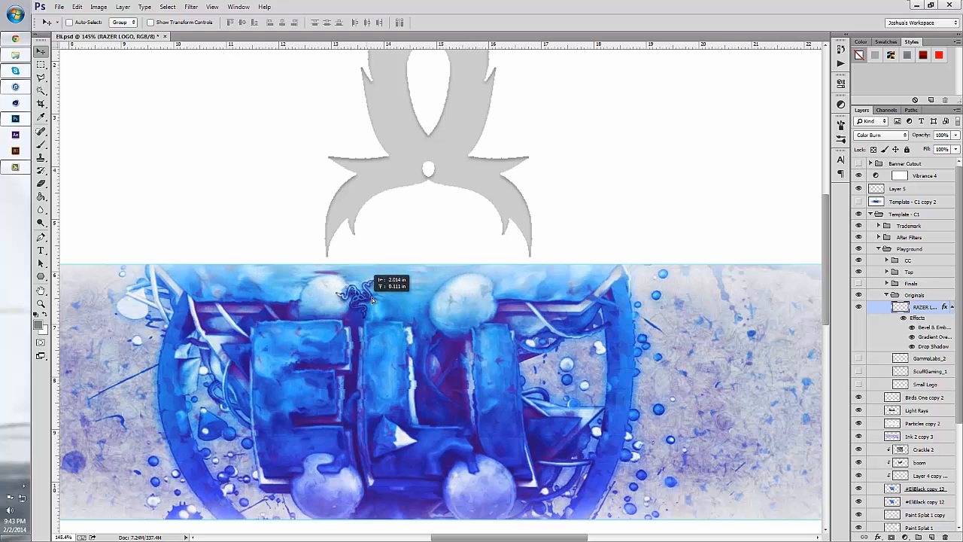
left_click_drag(369, 298, 499, 308)
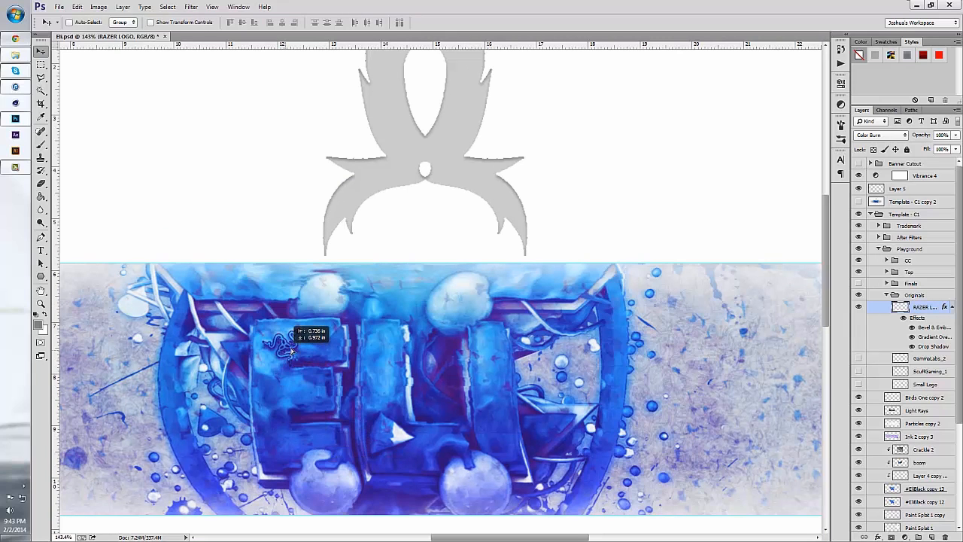
left_click_drag(289, 346, 463, 301)
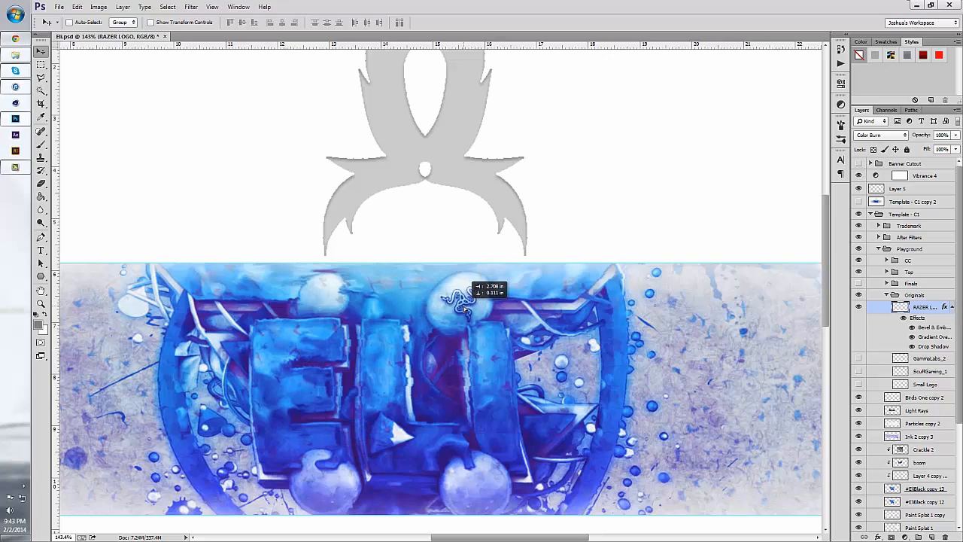